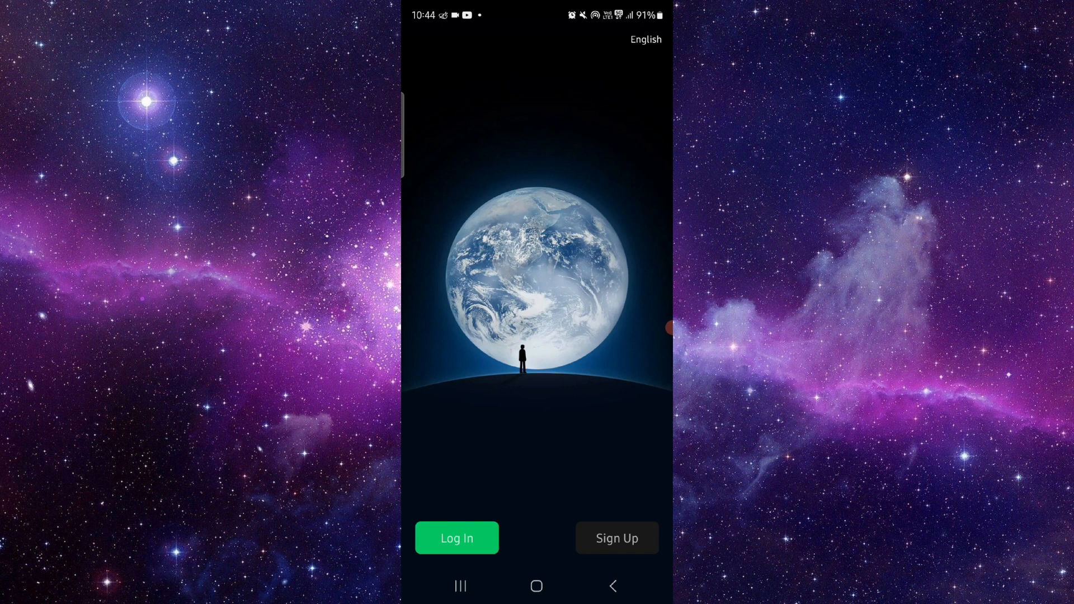
pyautogui.click(457, 537)
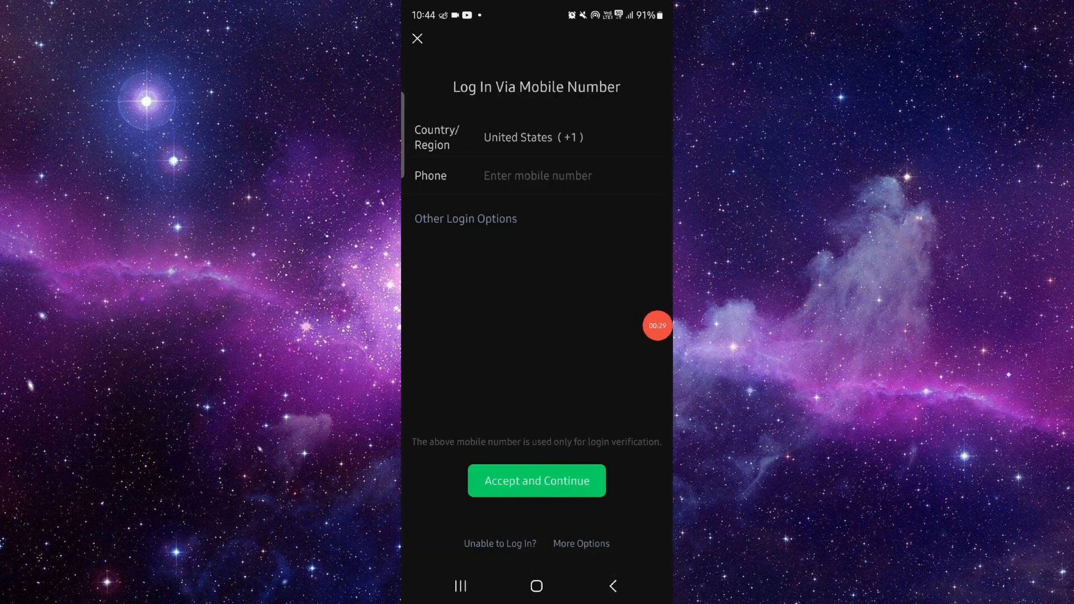
pyautogui.click(417, 39)
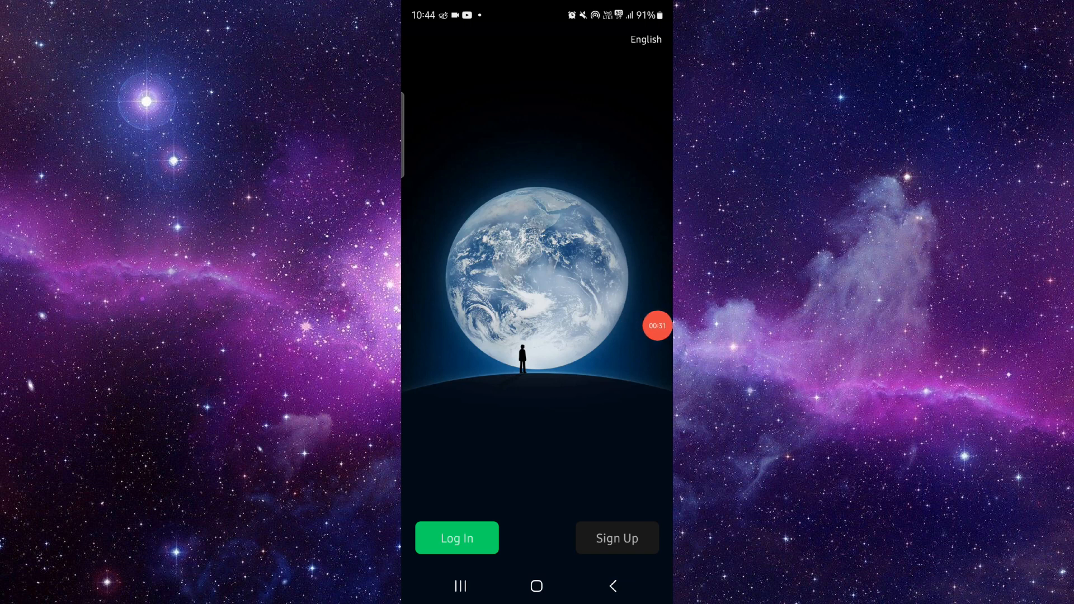